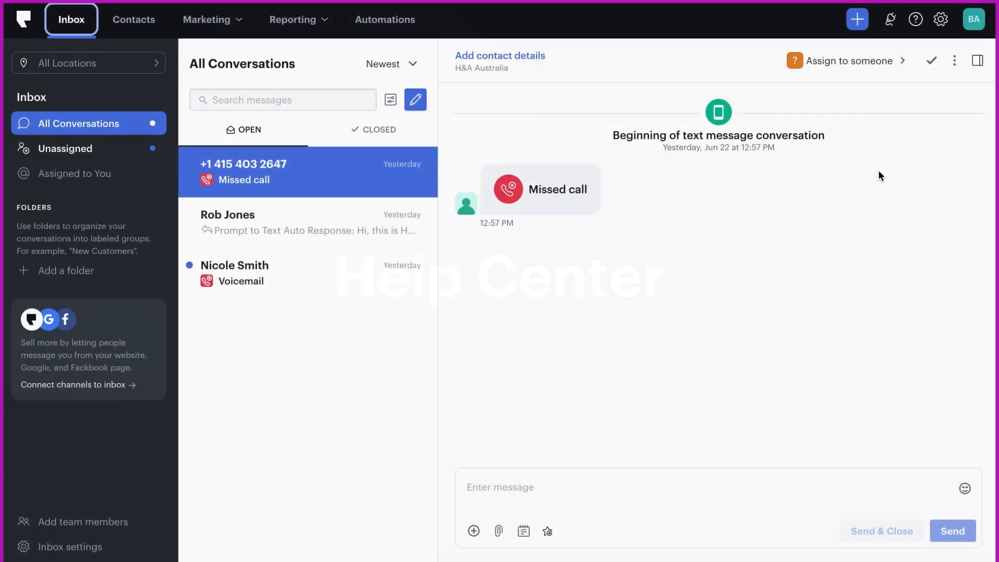
{"action": "mouse_move", "coordinate": [914, 19]}
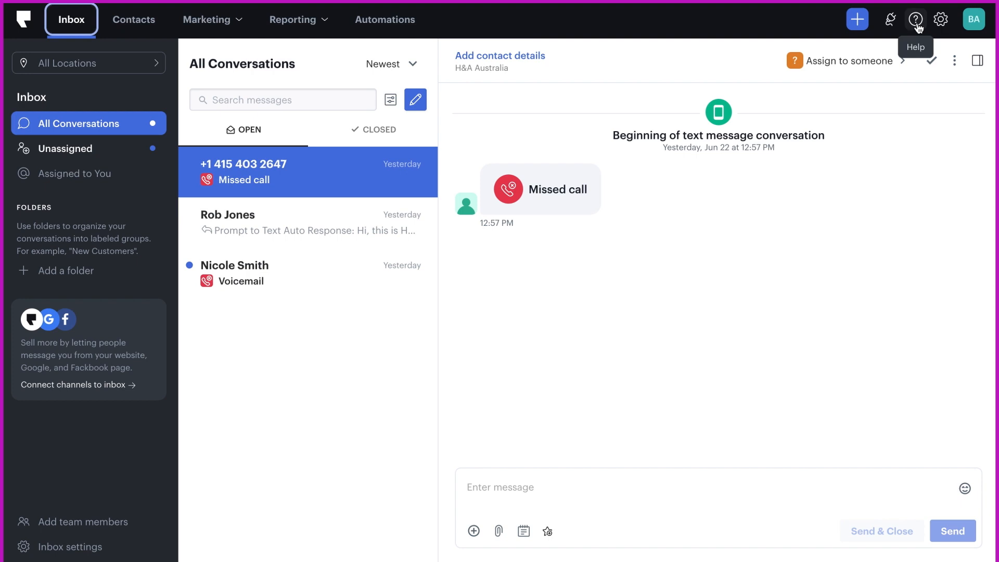
Step: Open Podium's help panel from the question-mark icon in the top bar
{"action": "left_click", "coordinate": [915, 19]}
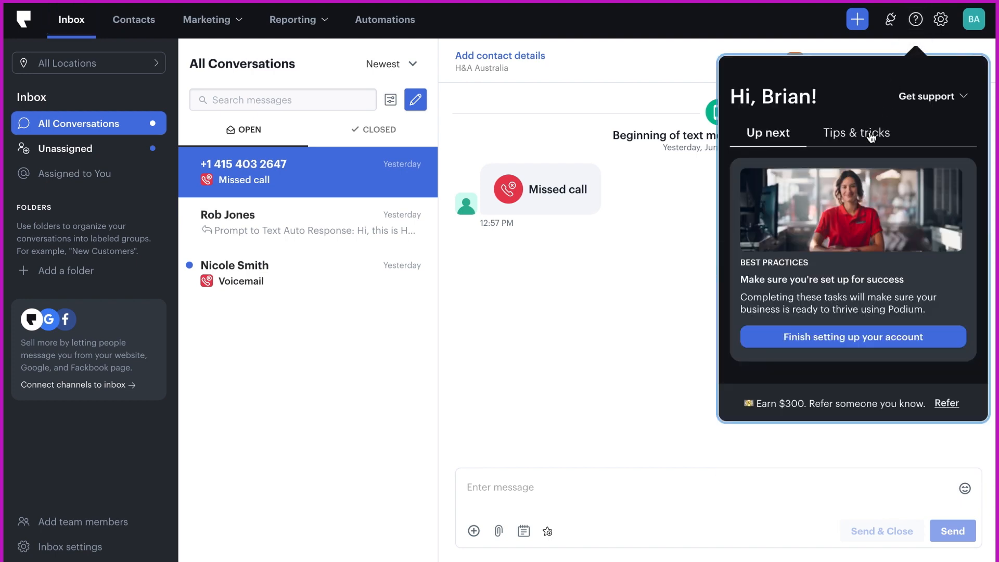
Step: Switch the help panel to the Tips & tricks tab
{"action": "left_click", "coordinate": [856, 133]}
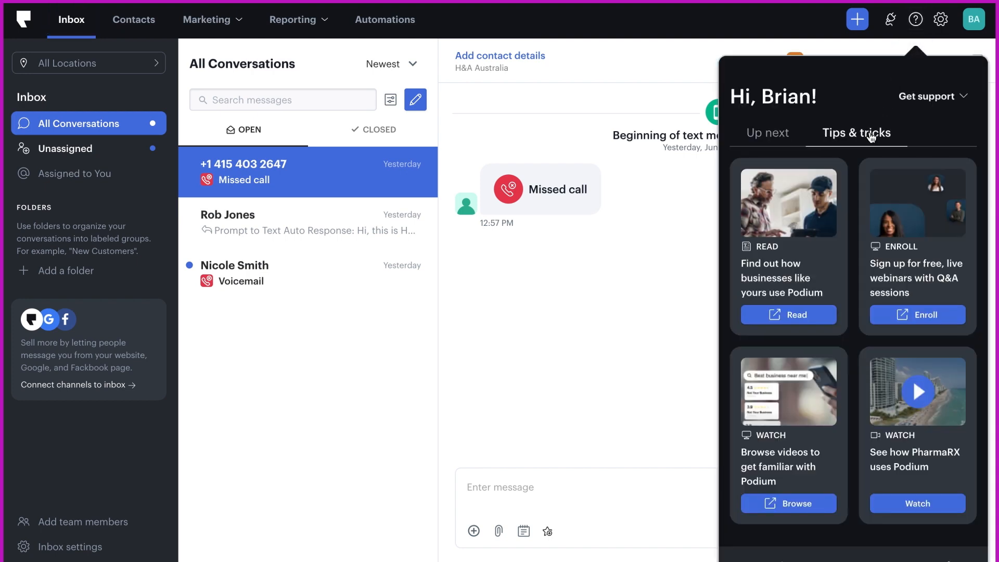
{"action": "mouse_move", "coordinate": [821, 248]}
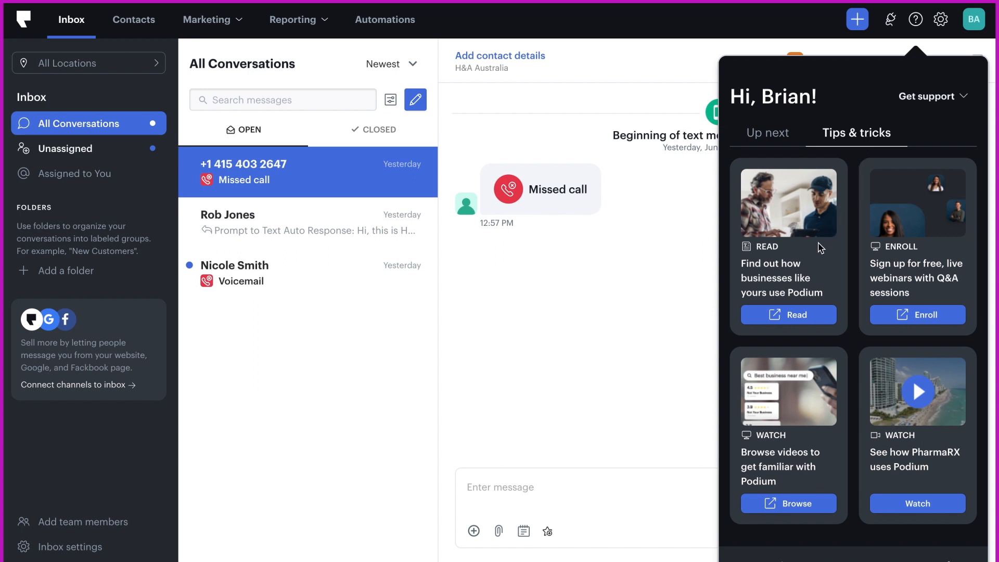
{"action": "mouse_move", "coordinate": [806, 317]}
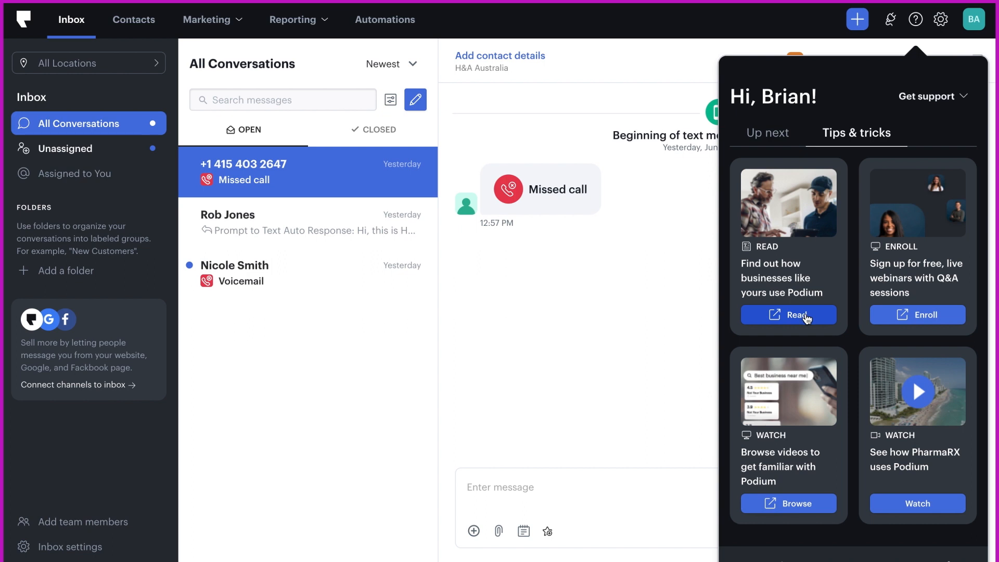
{"action": "mouse_move", "coordinate": [807, 501]}
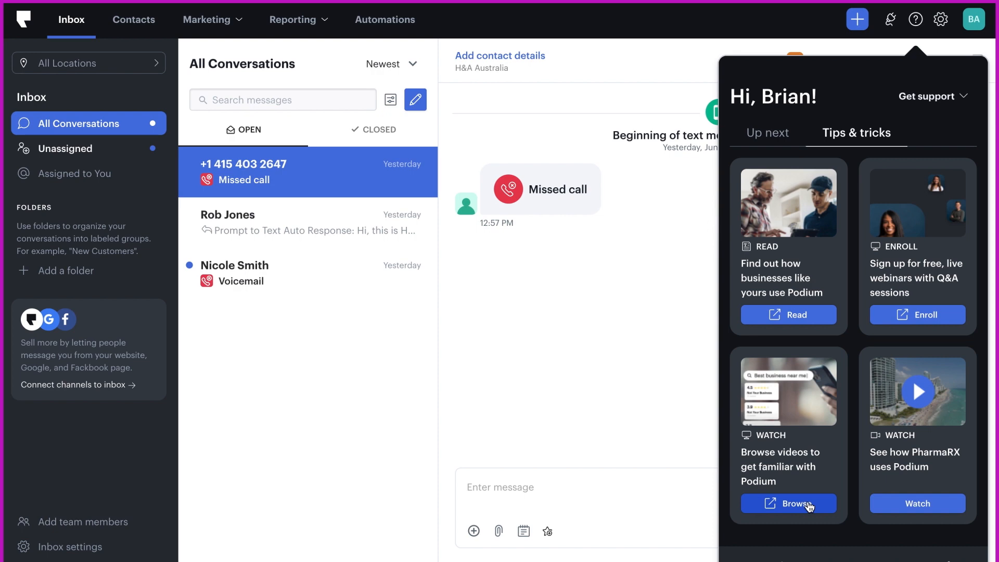
Step: Browse the Getting Started help videos and focus the Help Center search box
{"action": "left_click", "coordinate": [788, 503]}
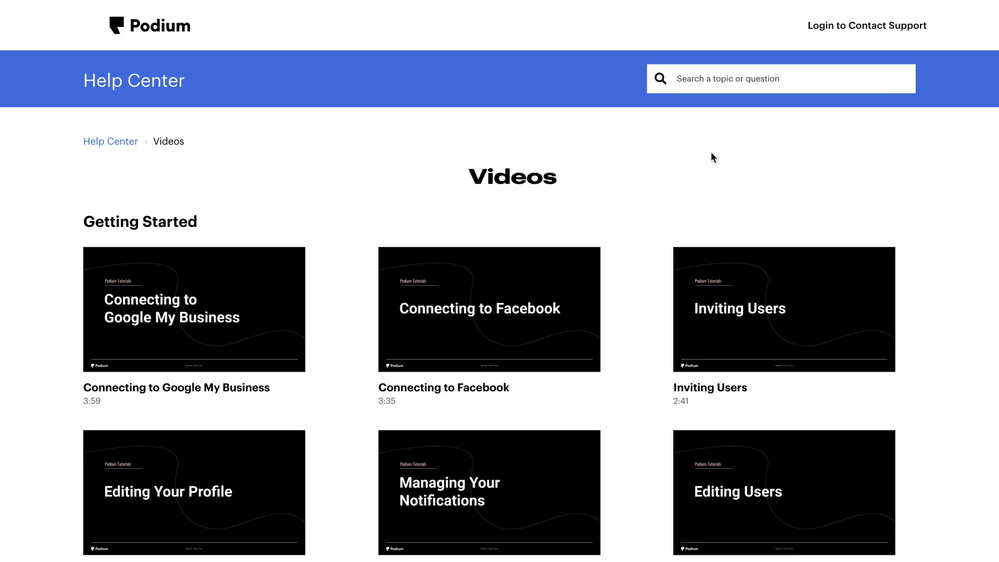
{"action": "left_click", "coordinate": [728, 79]}
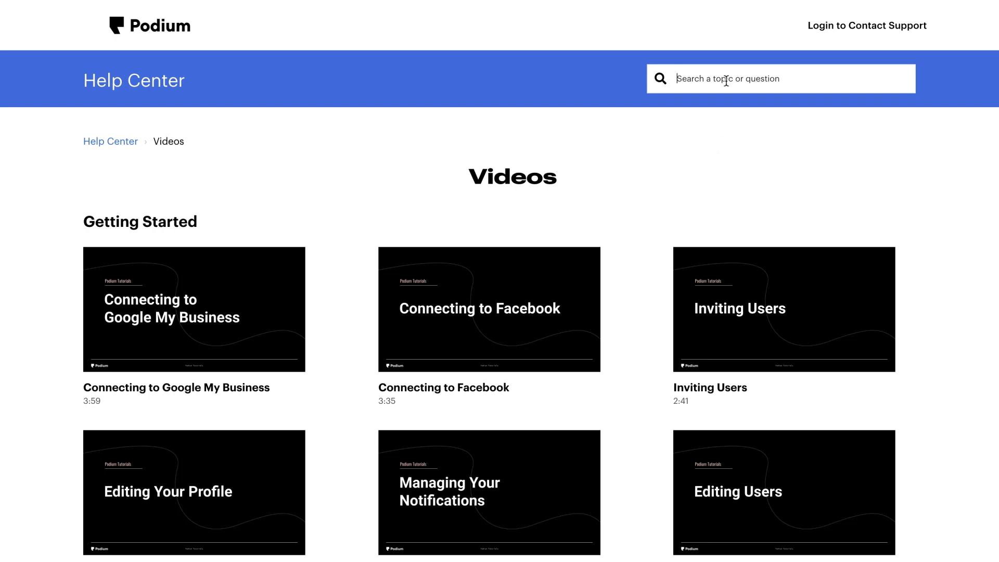
Step: Search 'campaigns' and read through the Campaigns Overview article
{"action": "type", "text": "campaigns"}
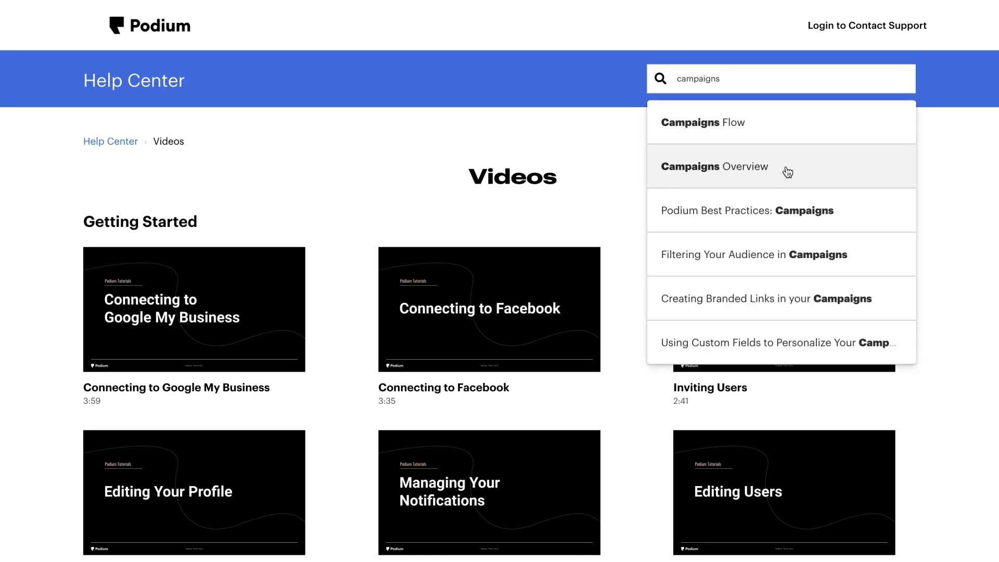
{"action": "left_click", "coordinate": [715, 166]}
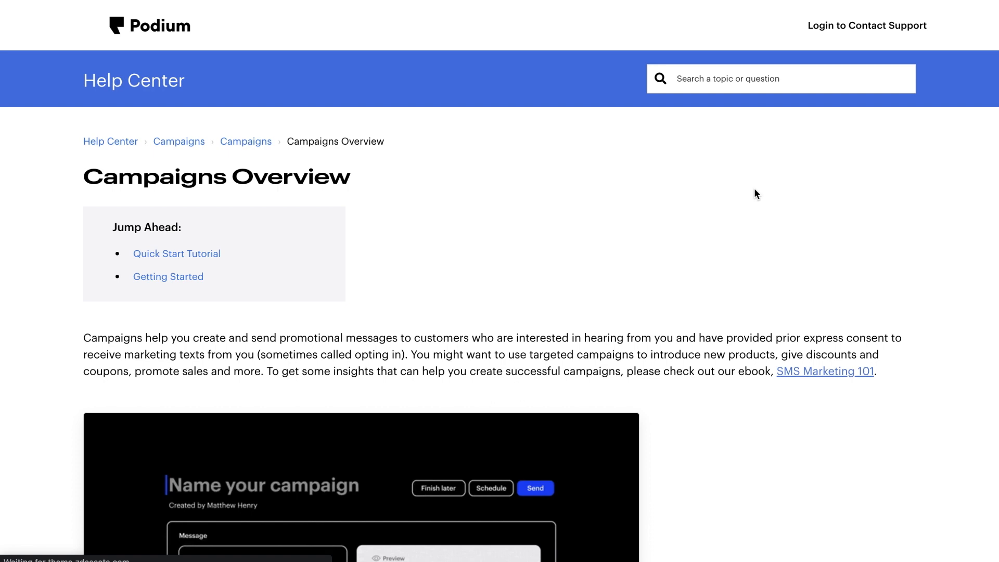
{"action": "scroll", "scroll_direction": "down", "scroll_amount": 3}
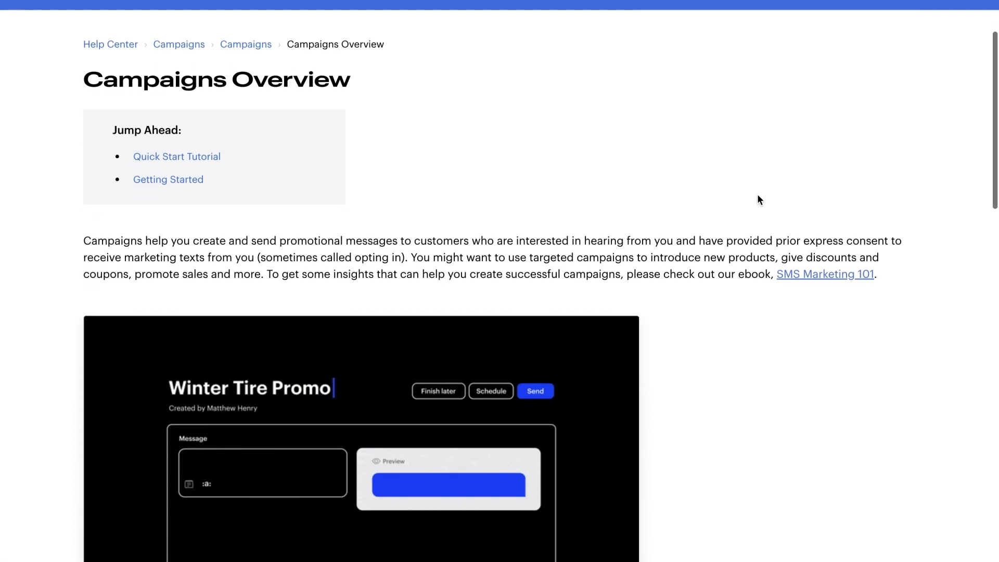
{"action": "scroll", "scroll_direction": "down", "scroll_amount": 3}
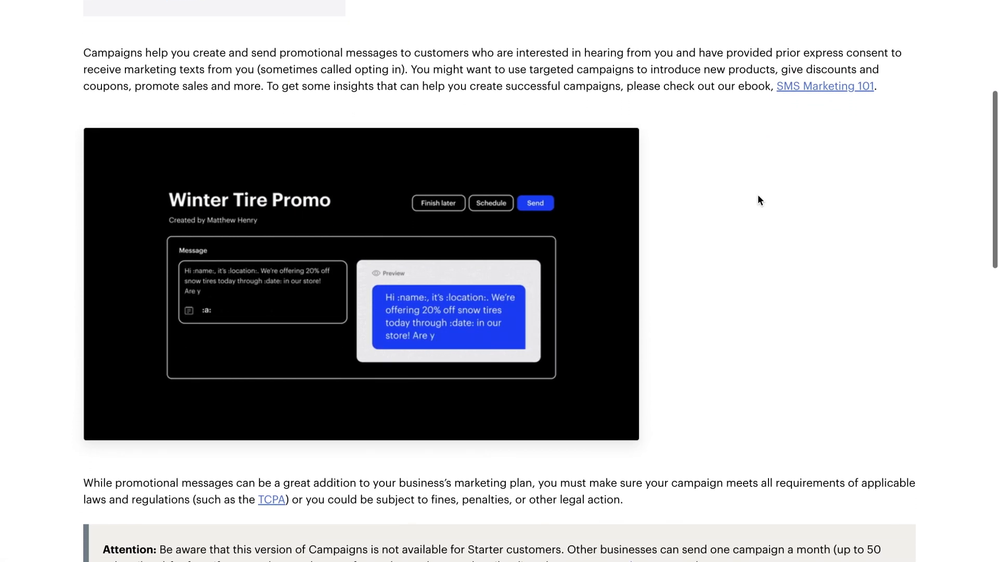
{"action": "scroll", "scroll_direction": "down", "scroll_amount": 3}
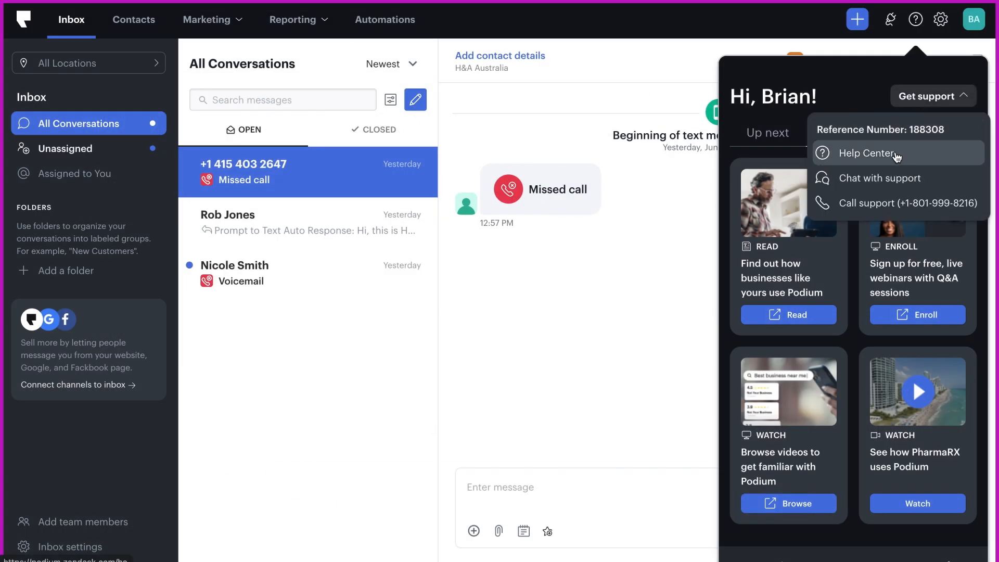
Step: Open the Help Center home page and scroll through topics like Campaigns and Account Management
{"action": "left_click", "coordinate": [866, 153]}
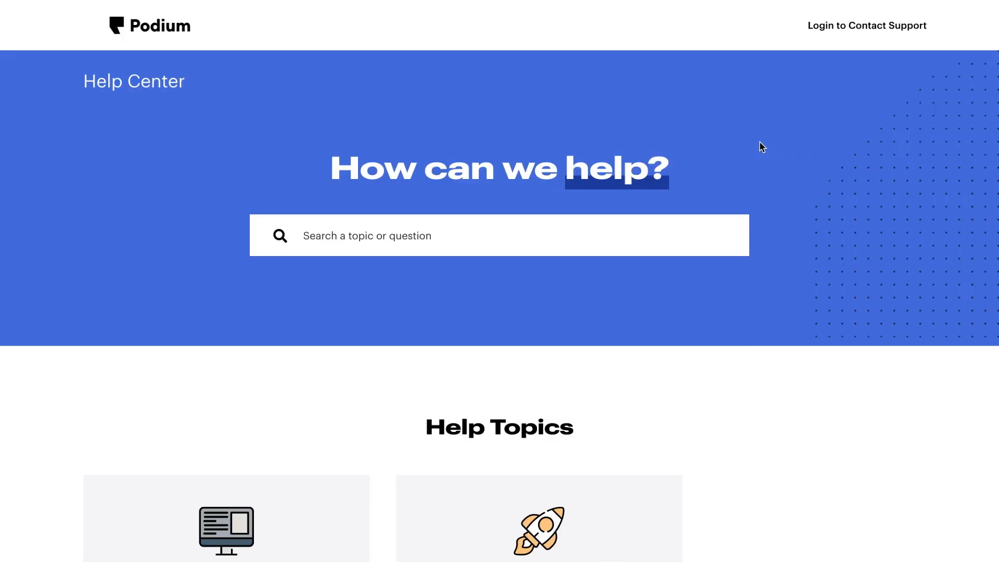
{"action": "scroll", "scroll_direction": "down", "scroll_amount": 3}
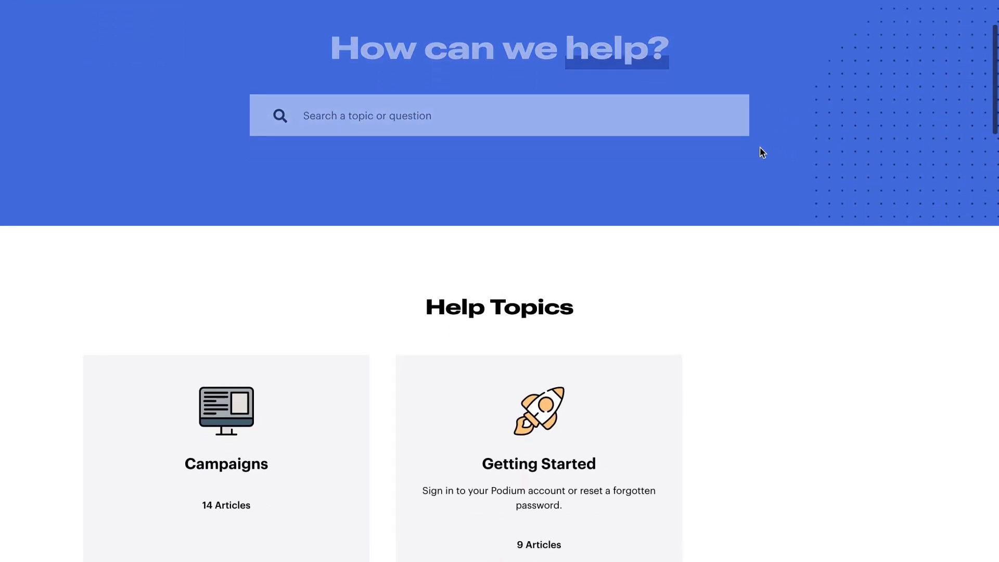
{"action": "scroll", "scroll_direction": "down", "scroll_amount": 3}
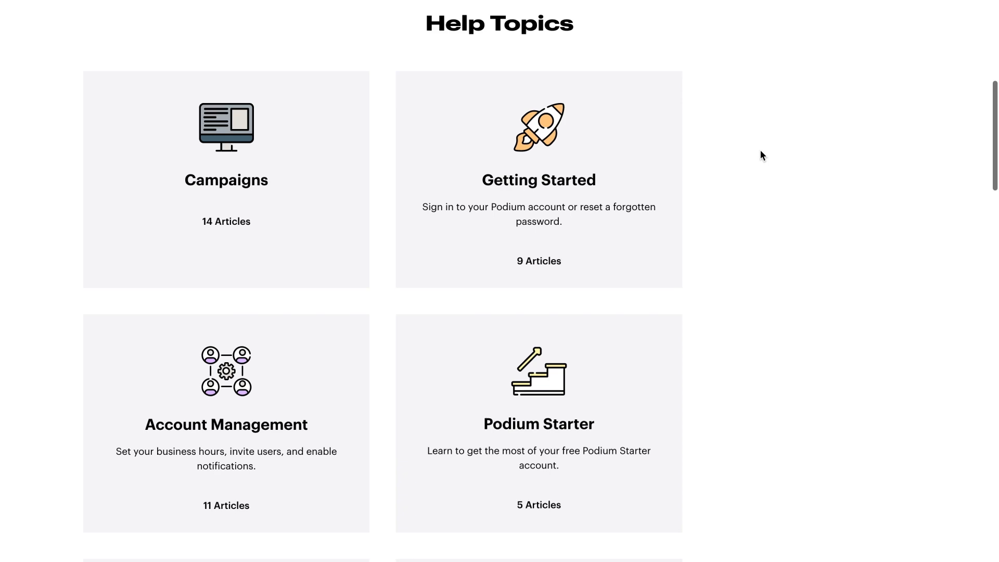
{"action": "scroll", "scroll_direction": "down", "scroll_amount": 3}
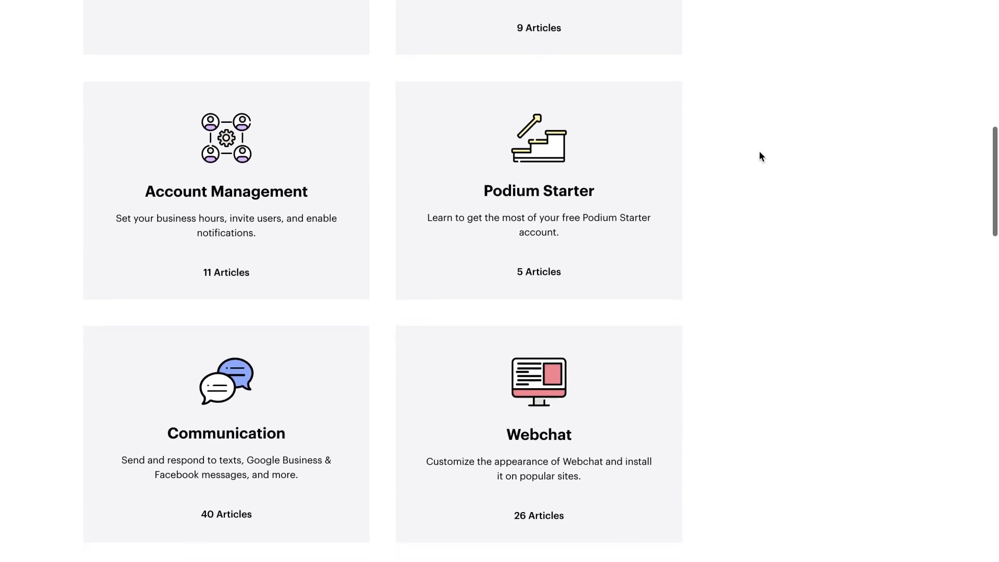
{"action": "scroll", "scroll_direction": "down", "scroll_amount": 3}
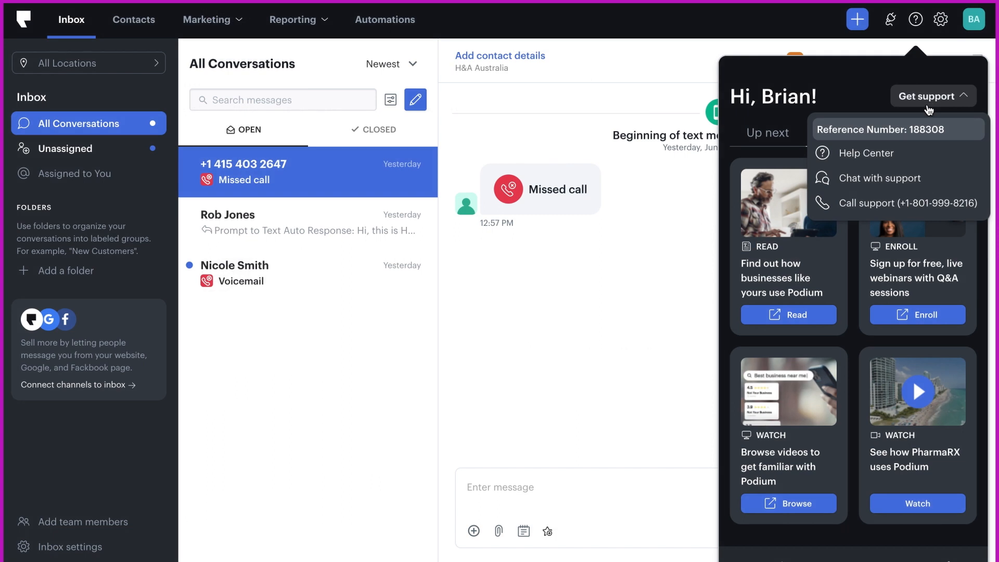
{"action": "mouse_move", "coordinate": [902, 185]}
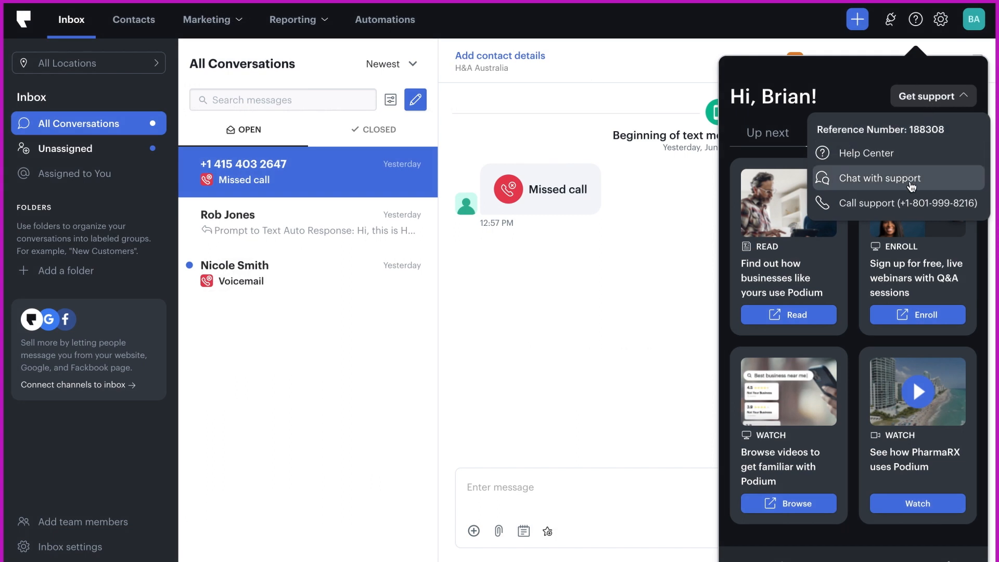